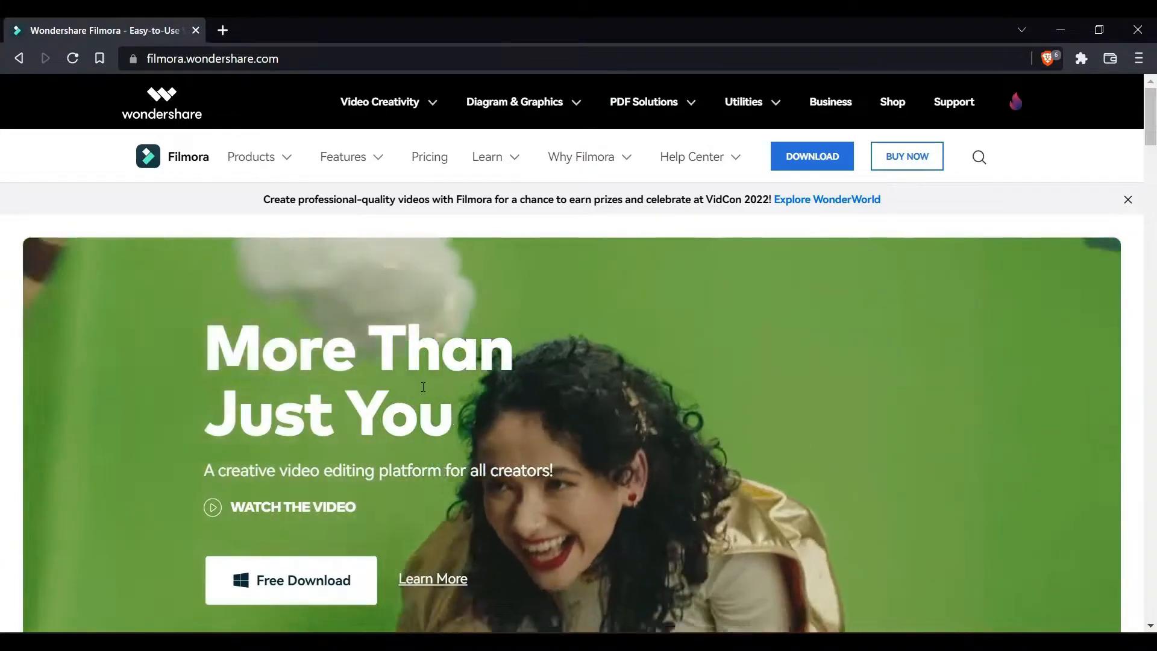
Step: Download filmora_setup.exe via Free Download and run it to install Filmora
{"action": "left_click", "coordinate": [290, 580]}
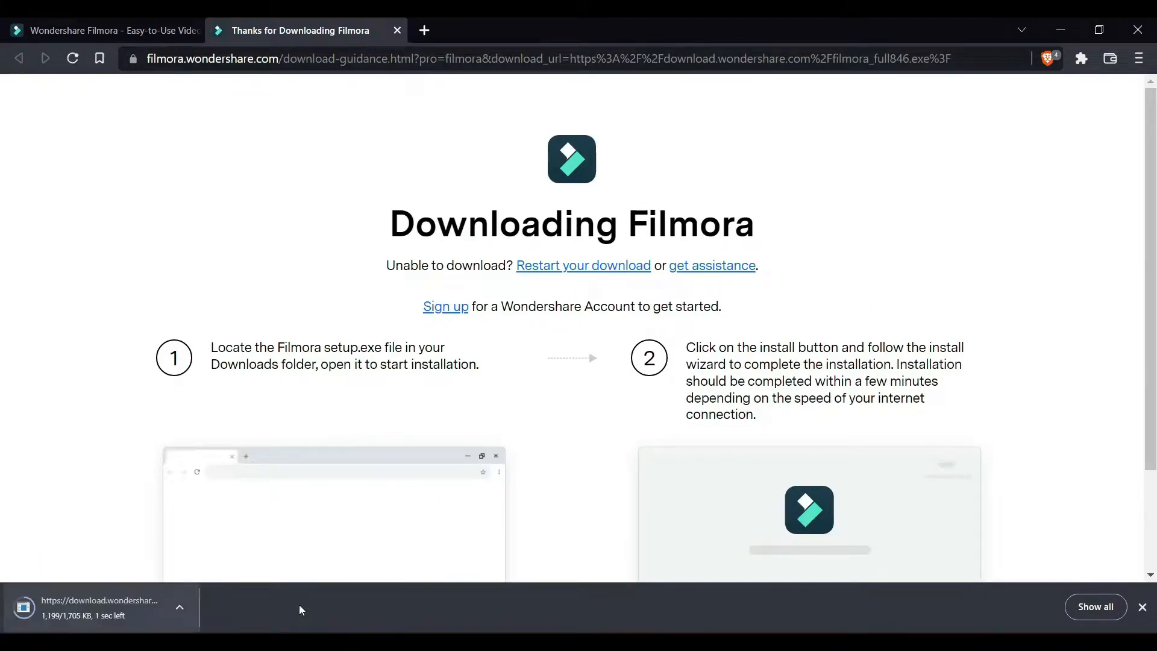
{"action": "left_click", "coordinate": [397, 30]}
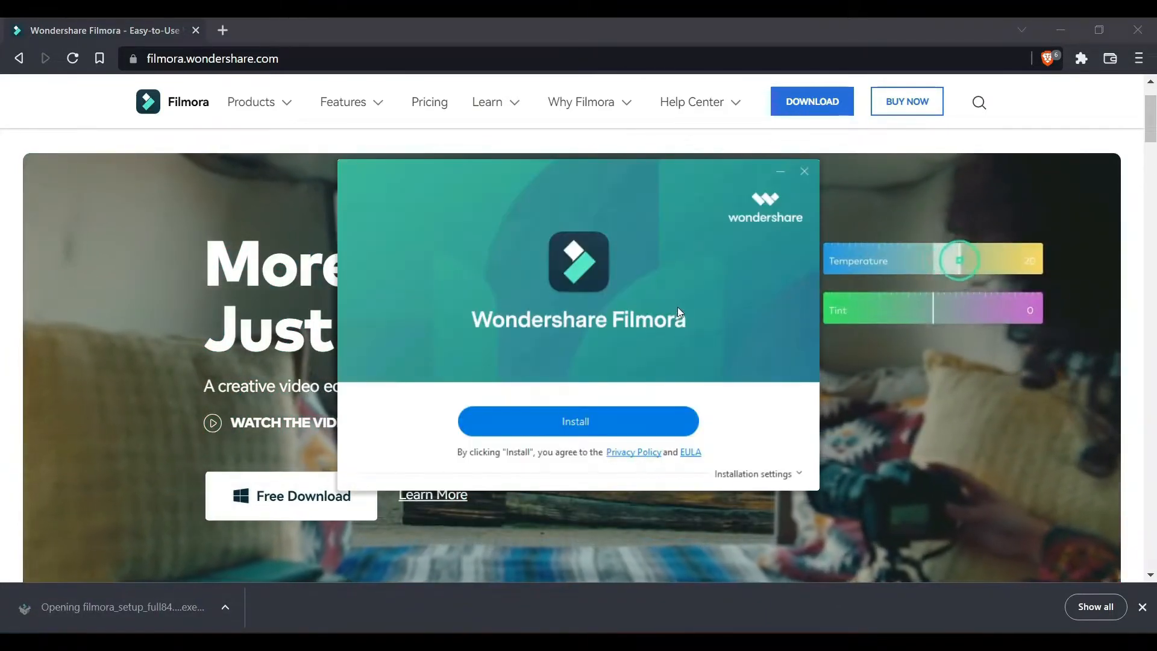
{"action": "left_click", "coordinate": [577, 422]}
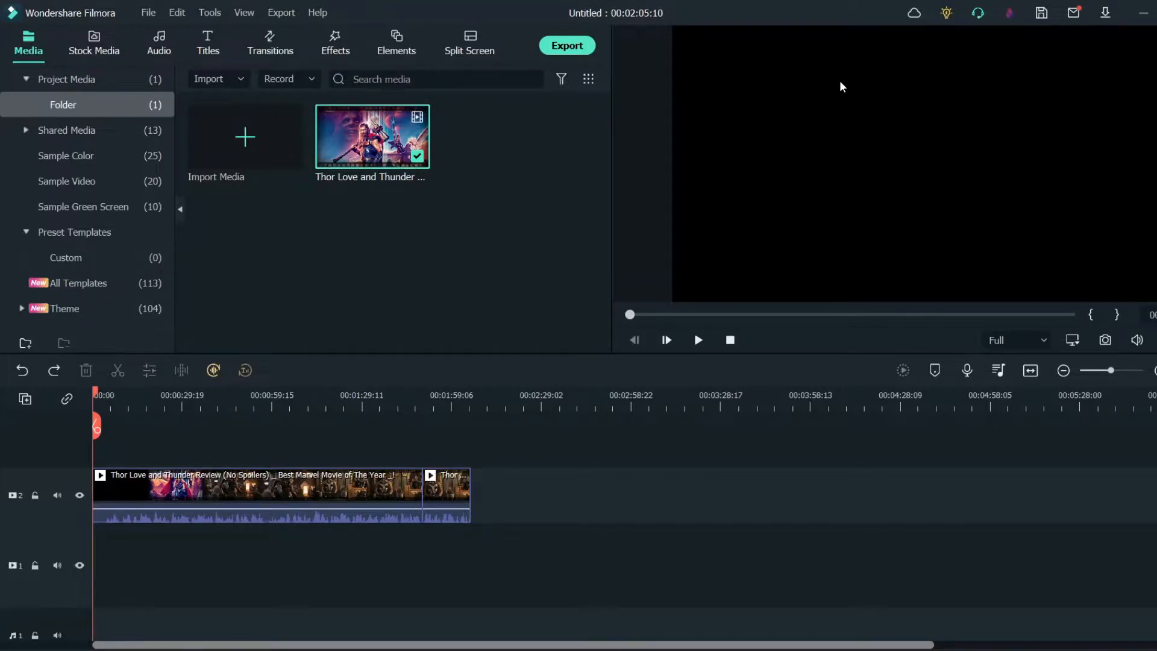
{"action": "mouse_move", "coordinate": [604, 317]}
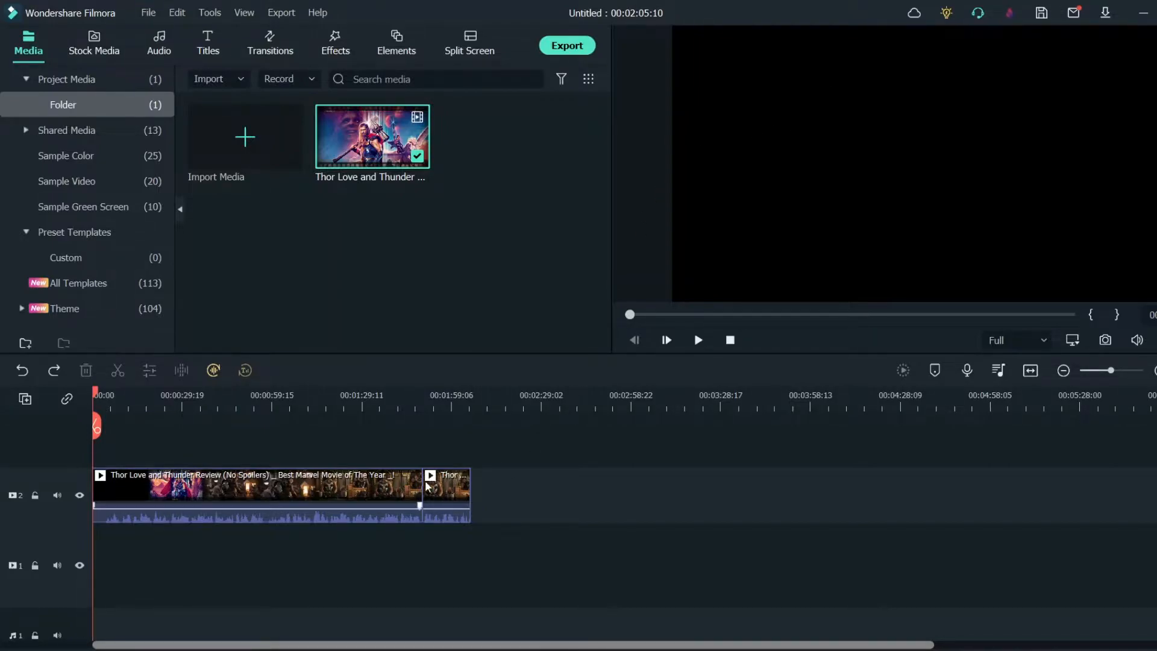
Step: Delete the long first part of the Thor footage, keeping only the 15-second clip selected
{"action": "left_click", "coordinate": [446, 494]}
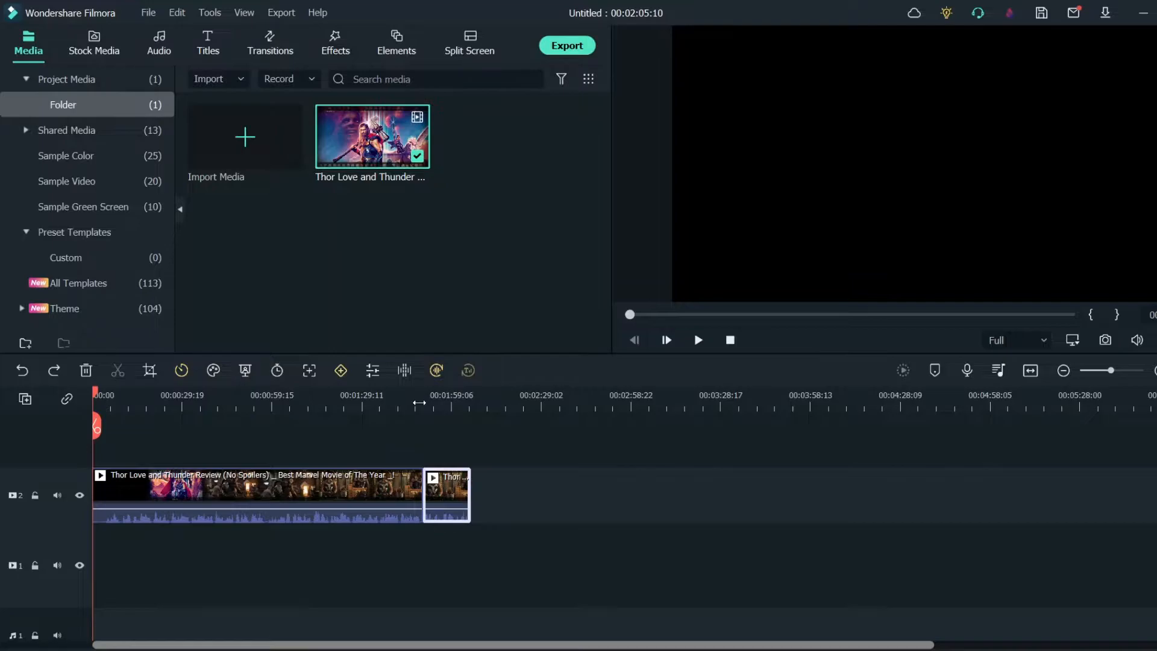
{"action": "left_click", "coordinate": [423, 396]}
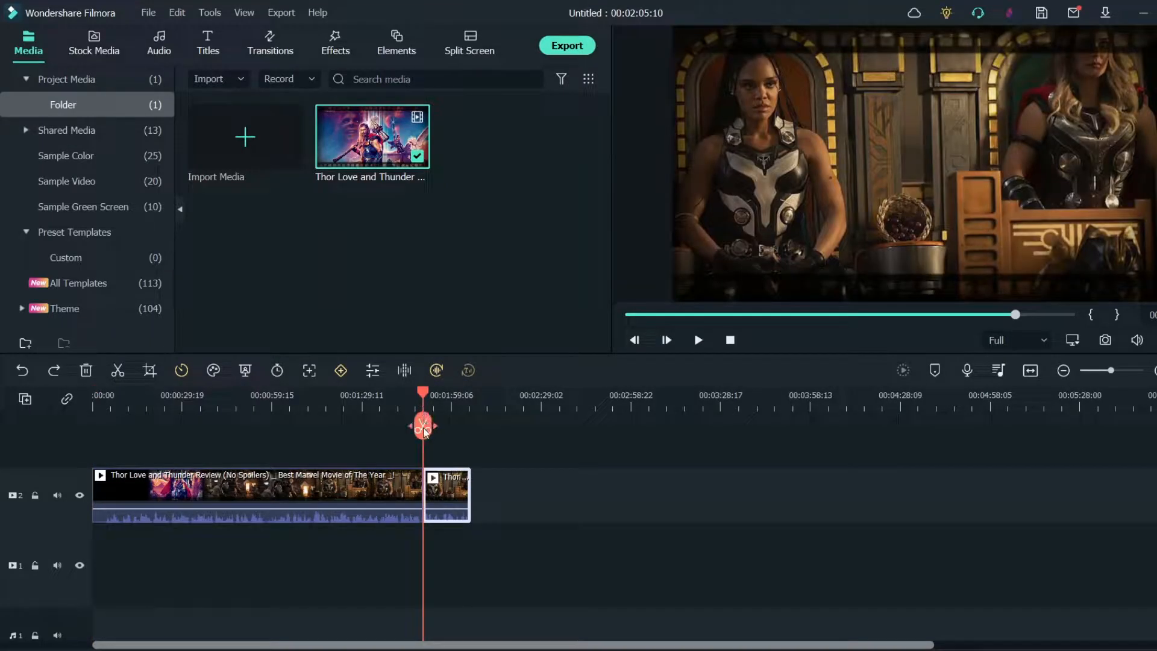
{"action": "left_click", "coordinate": [258, 494]}
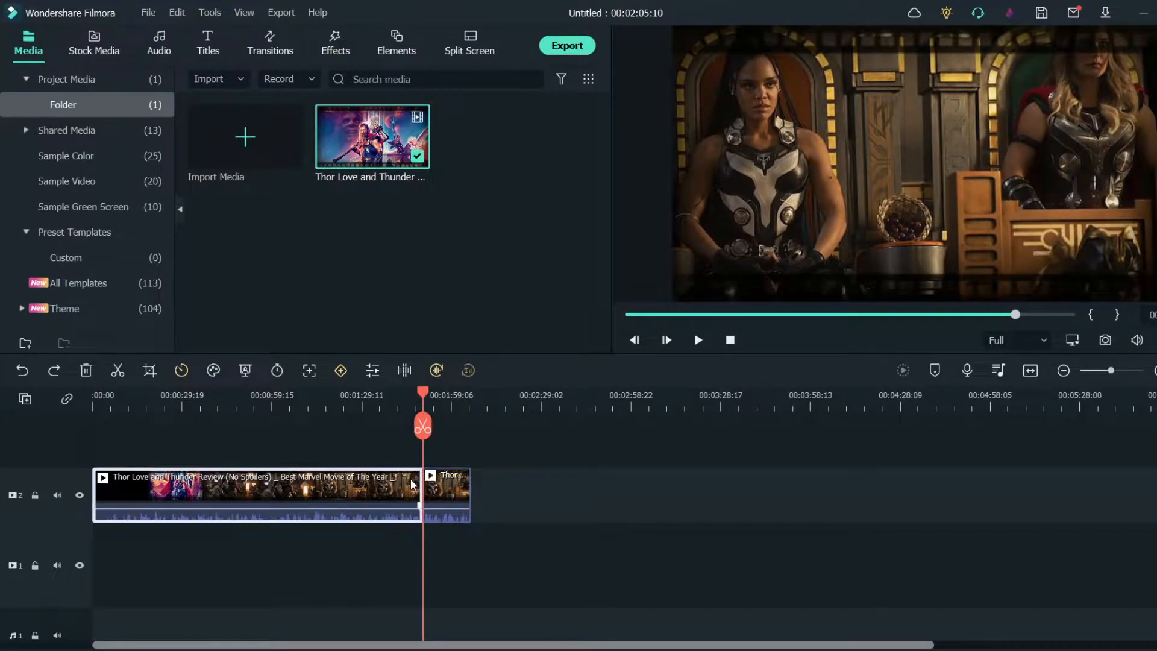
{"action": "left_click", "coordinate": [698, 340]}
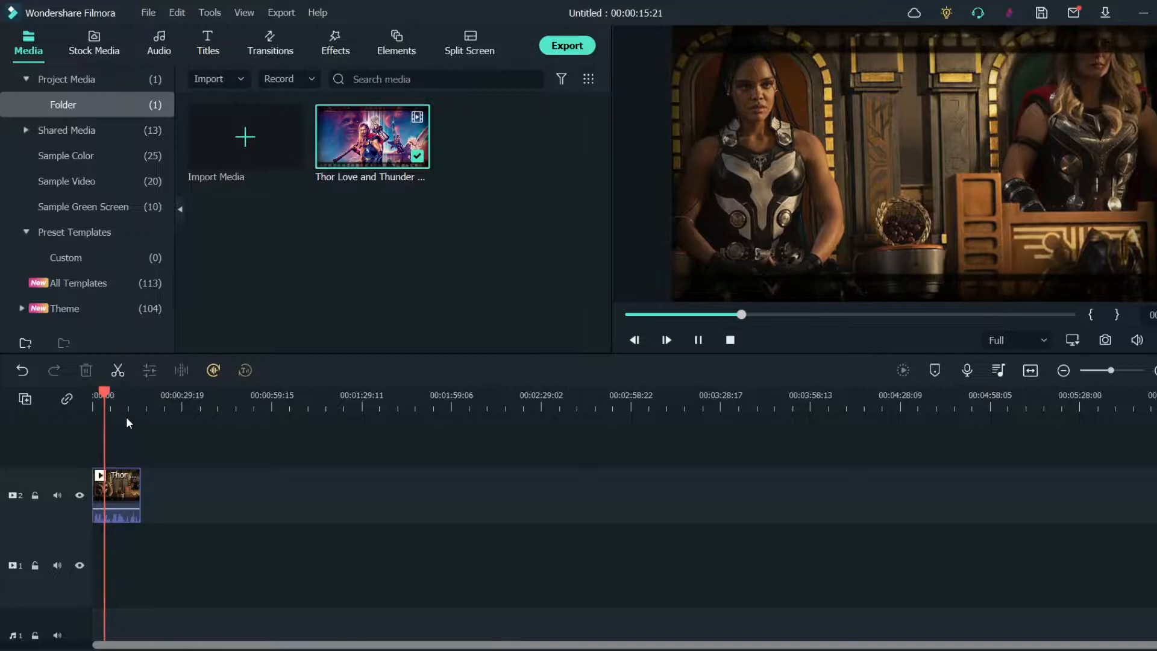
{"action": "left_click", "coordinate": [665, 340]}
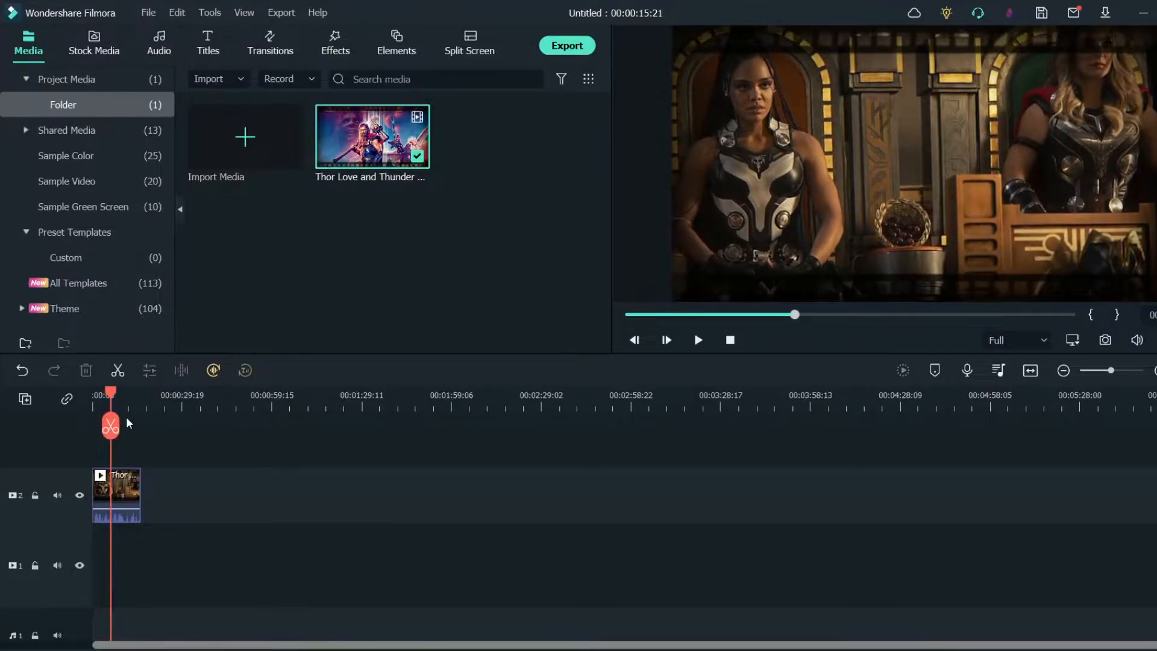
{"action": "mouse_move", "coordinate": [126, 486]}
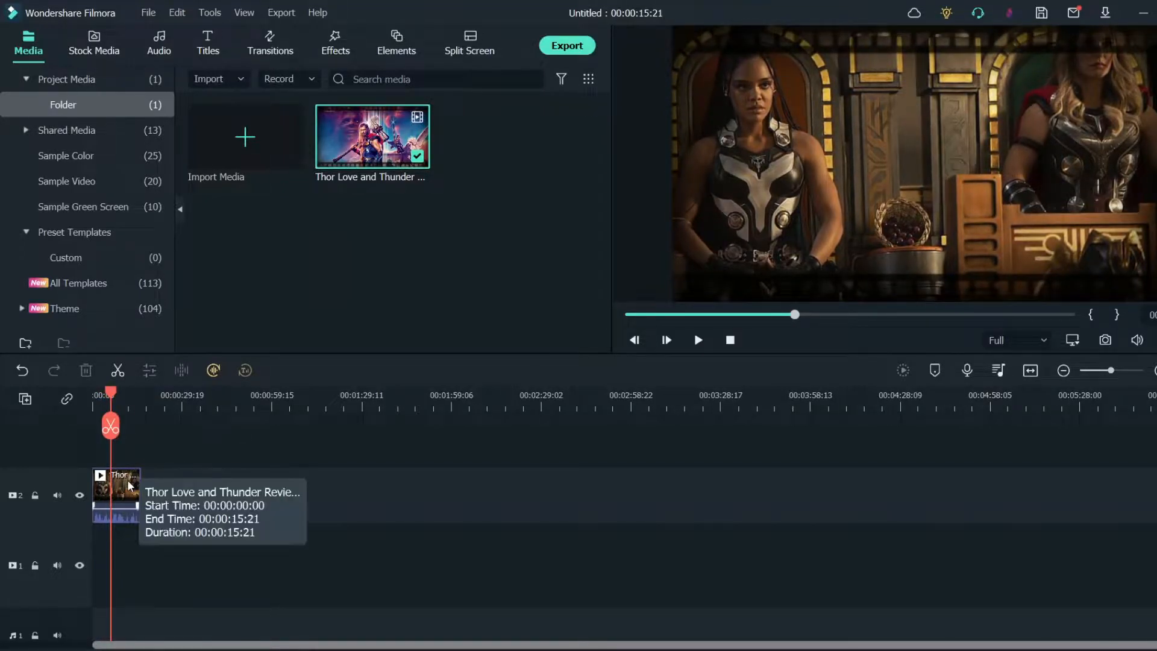
{"action": "left_click", "coordinate": [116, 495]}
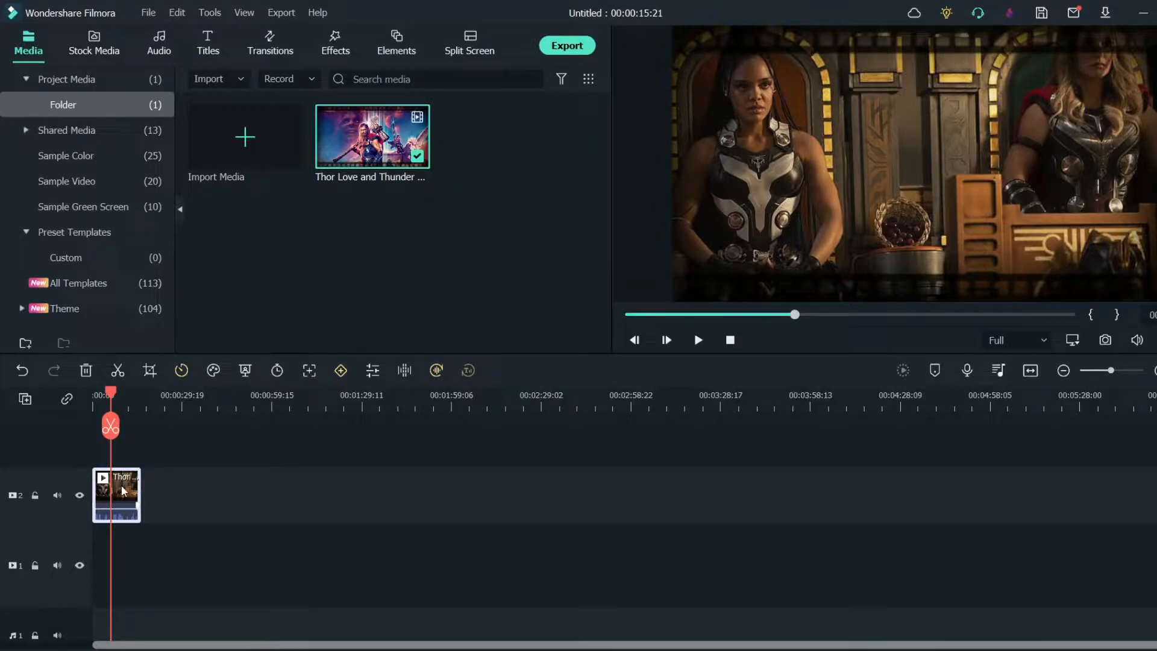
Step: Run Speech-to-Text on the clip in English (US), creating a subtitle track above it
{"action": "right_click", "coordinate": [116, 495]}
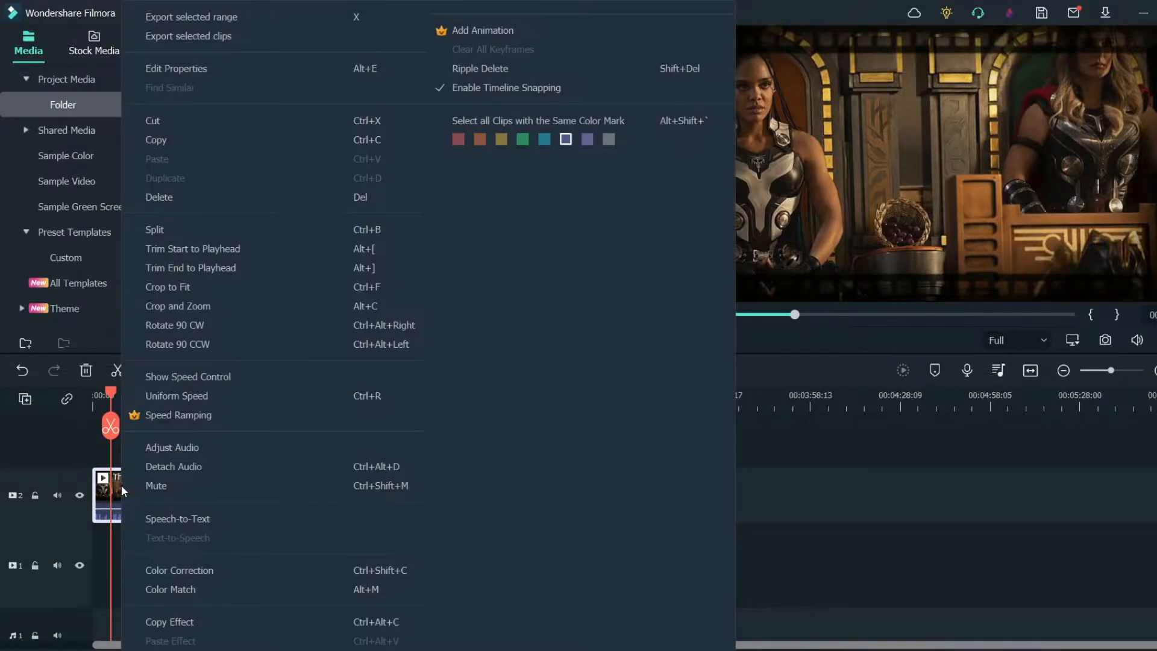
{"action": "mouse_move", "coordinate": [215, 520]}
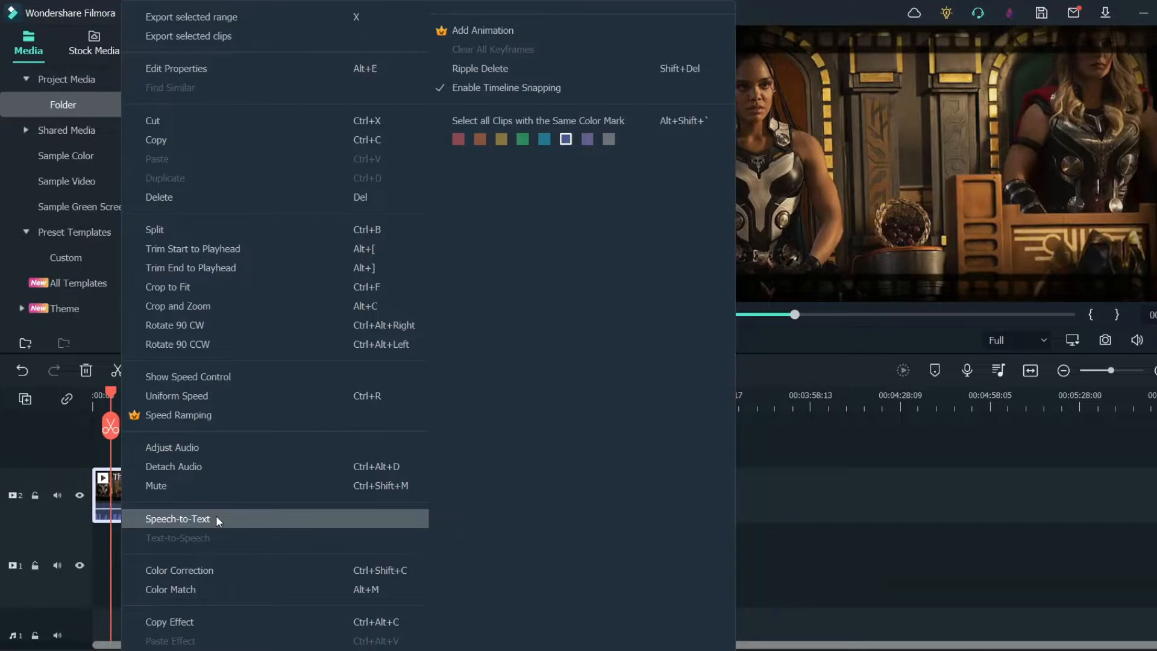
{"action": "left_click", "coordinate": [177, 518]}
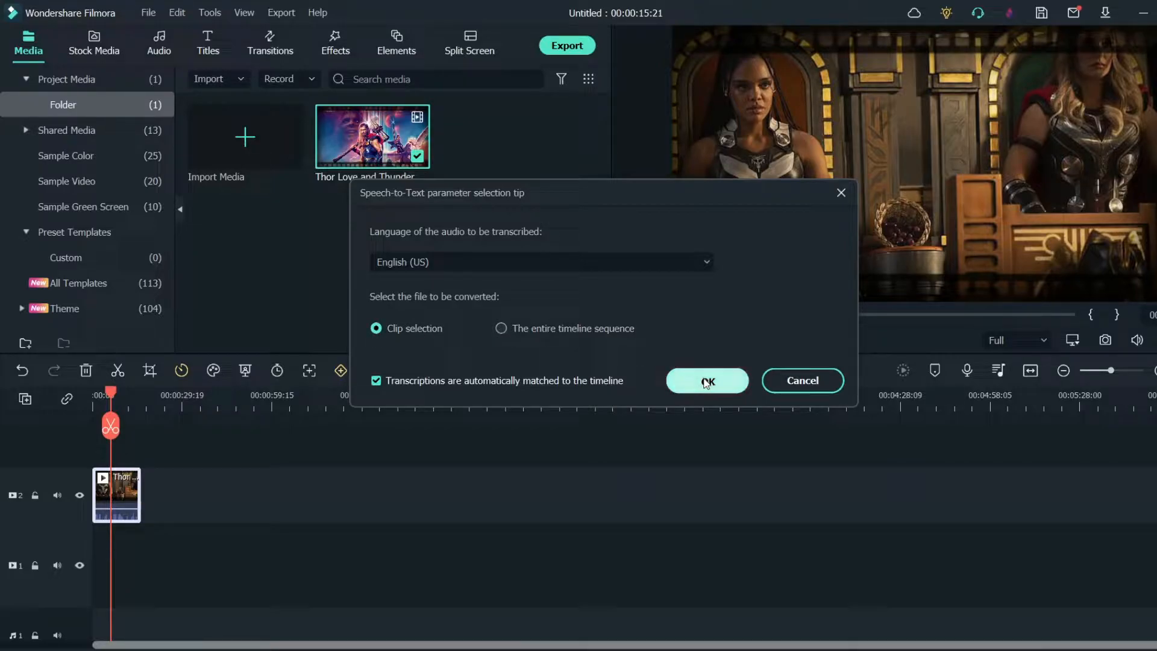
{"action": "left_click", "coordinate": [706, 380]}
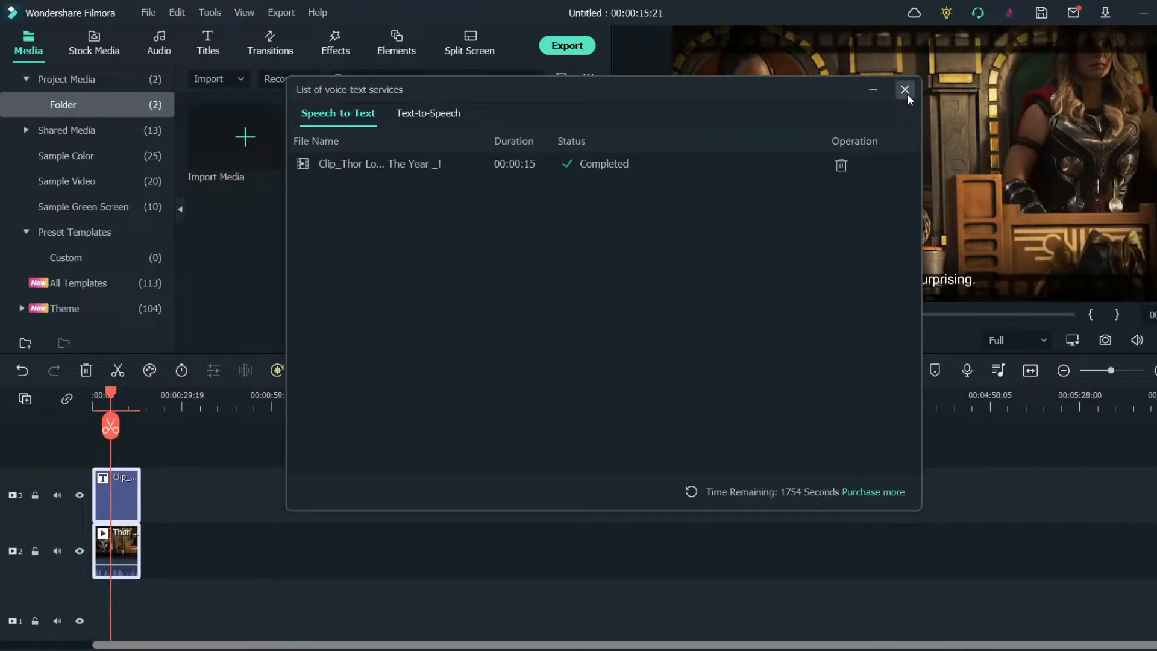
{"action": "left_click", "coordinate": [905, 89]}
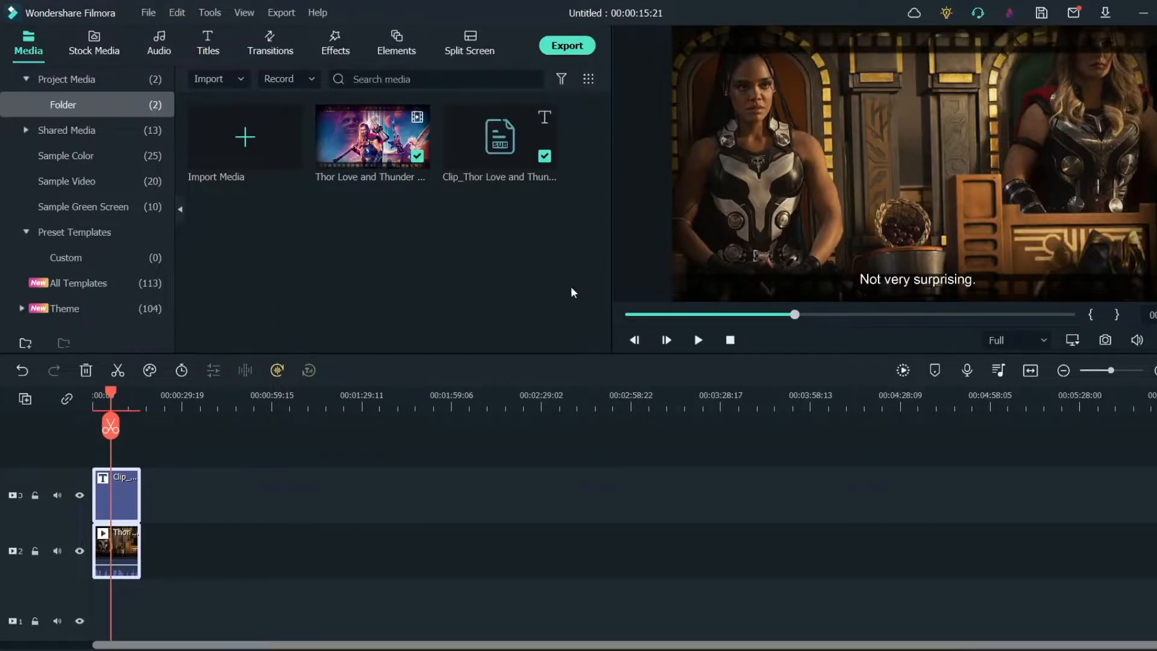
{"action": "mouse_move", "coordinate": [501, 136]}
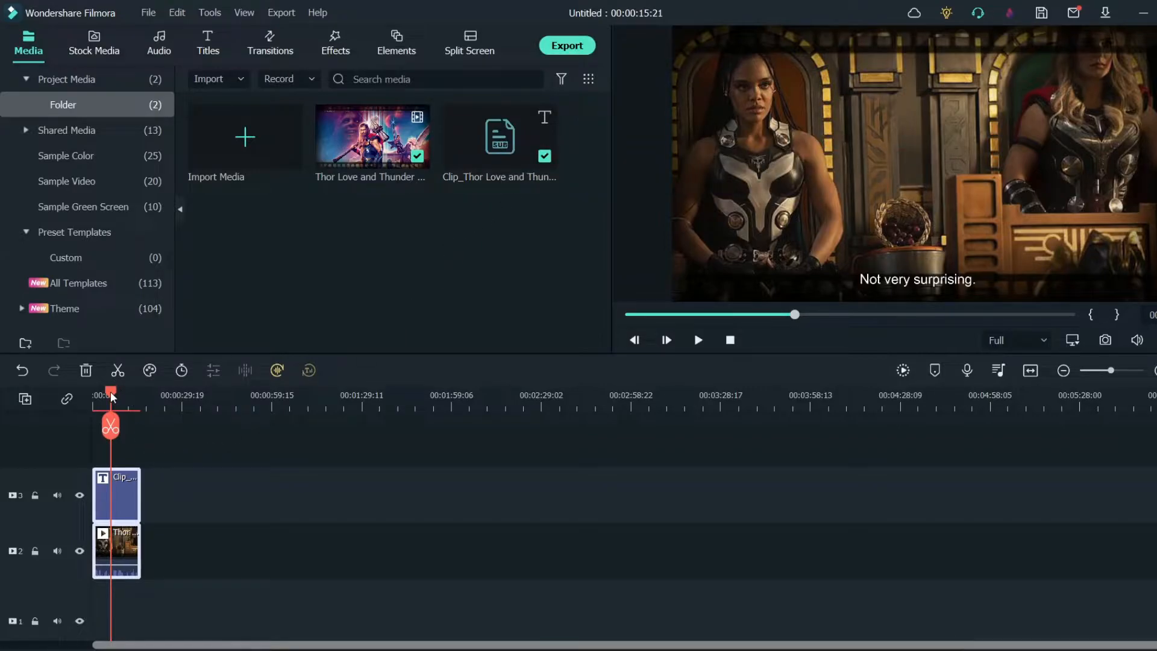
{"action": "left_click", "coordinate": [697, 340]}
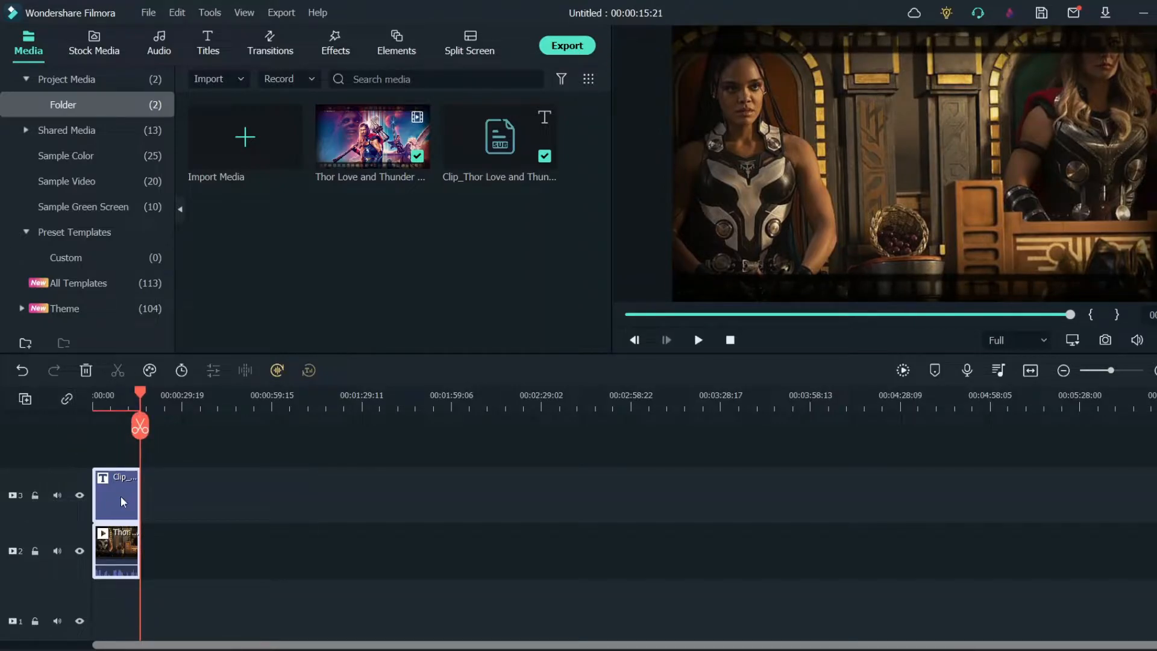
{"action": "double_click", "coordinate": [116, 494]}
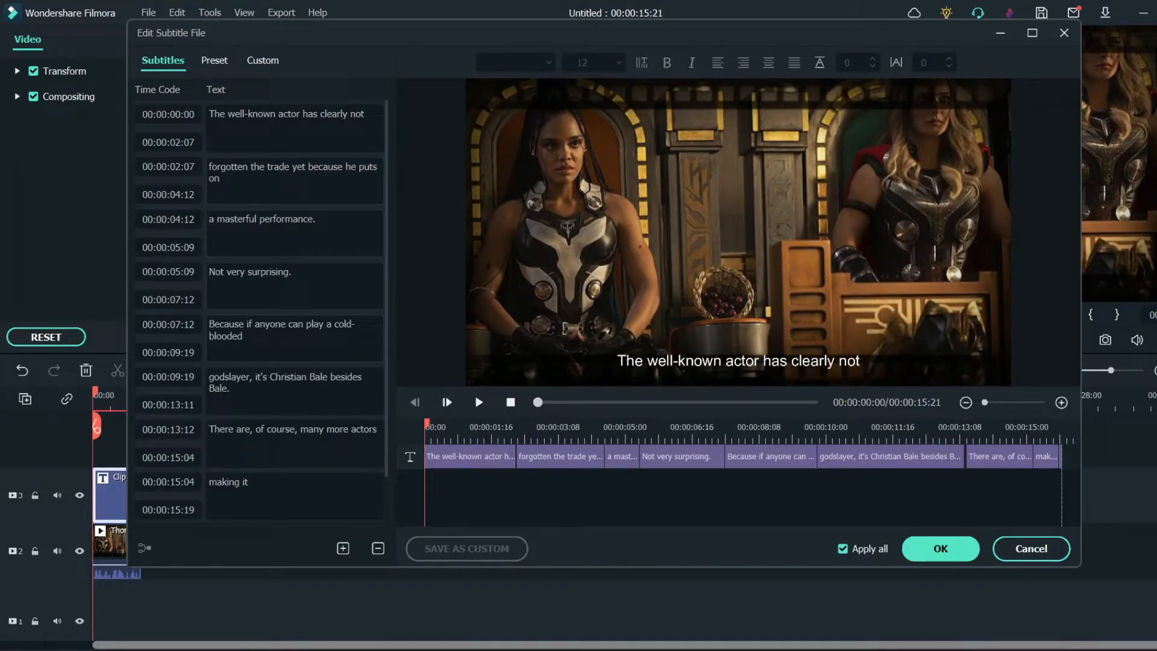
Step: Trim the last subtitle from "making it" to "making", apply the edits and return to media
{"action": "scroll", "scroll_direction": "down", "scroll_amount": 3}
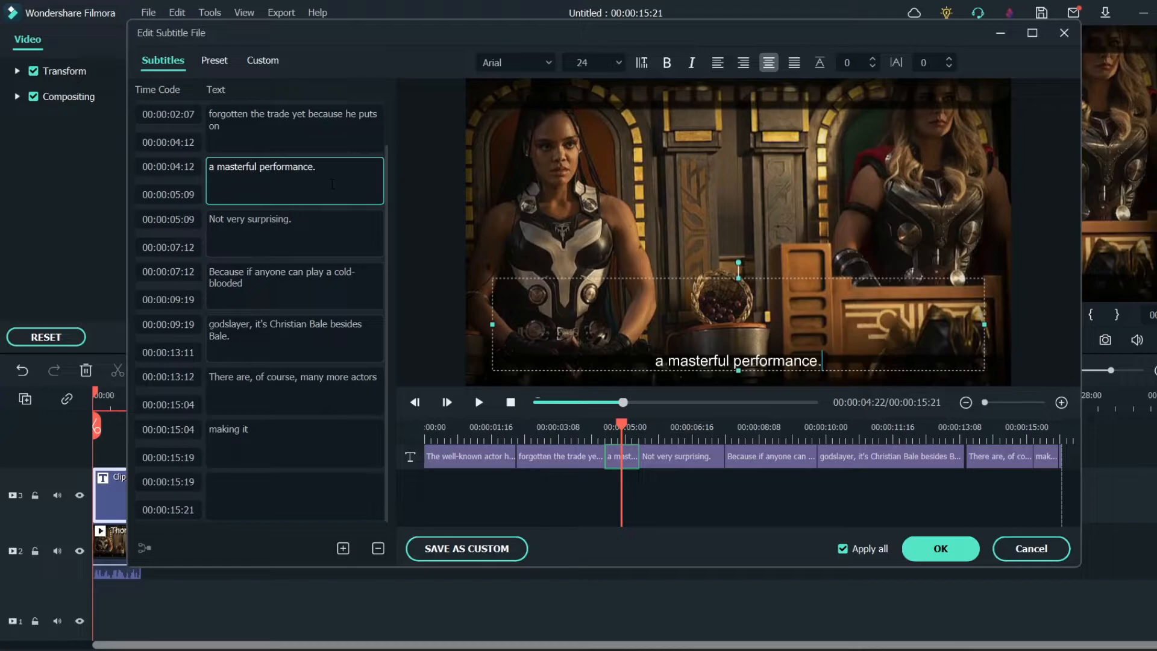
{"action": "left_click", "coordinate": [294, 442]}
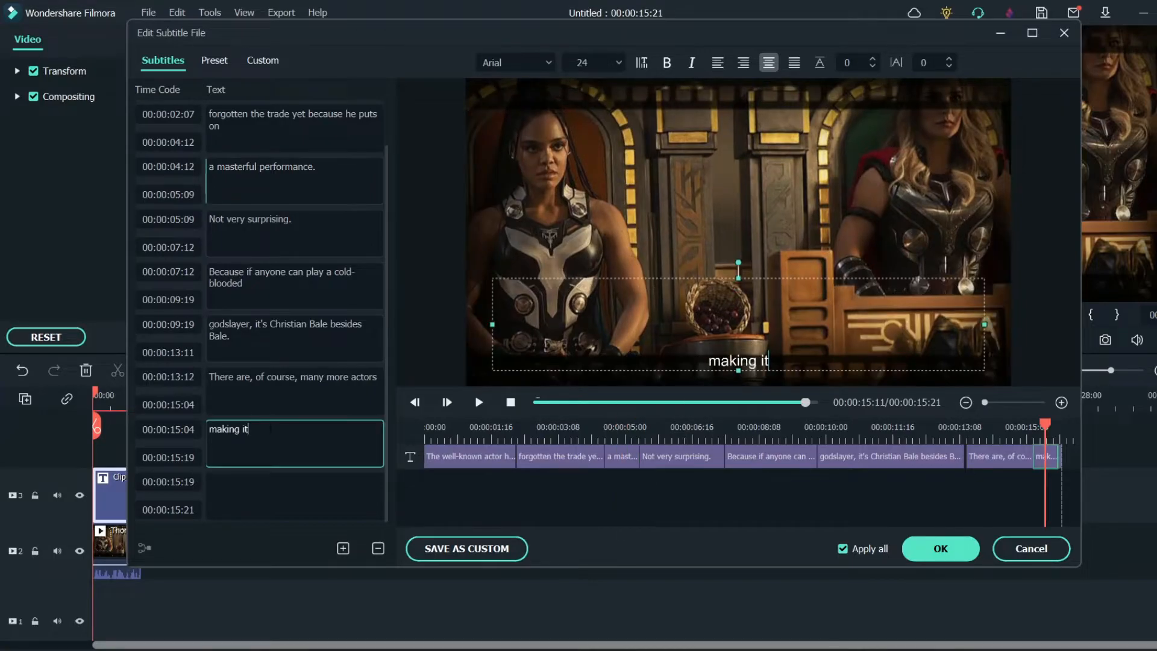
{"action": "key", "text": "Backspace"}
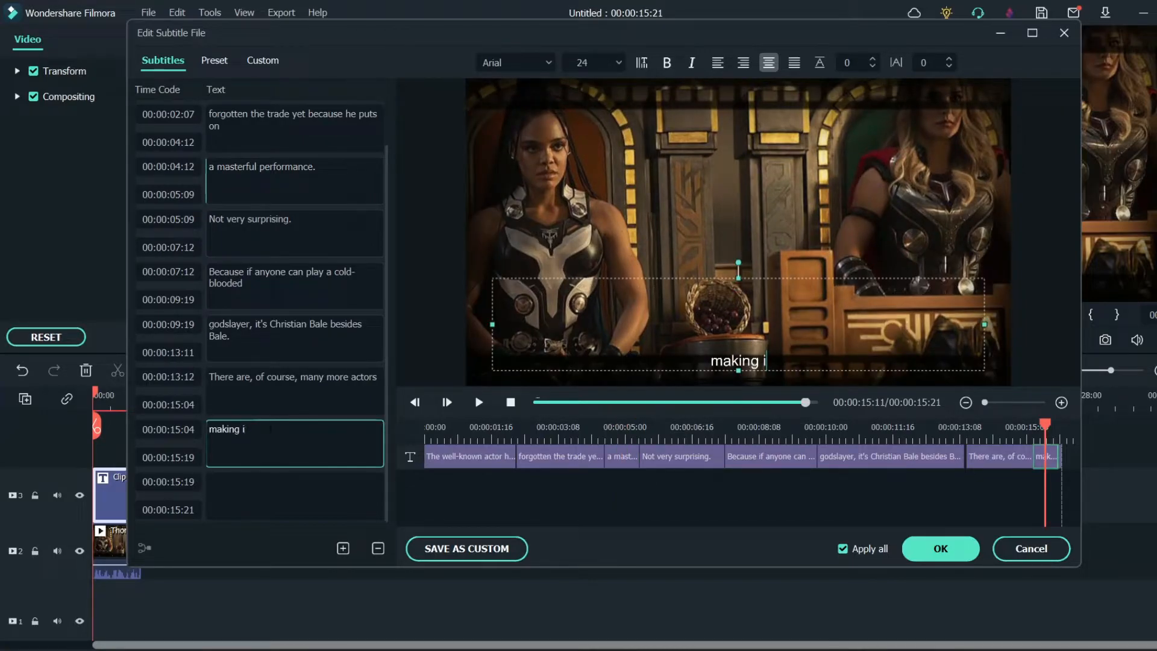
{"action": "key", "text": "Backspace"}
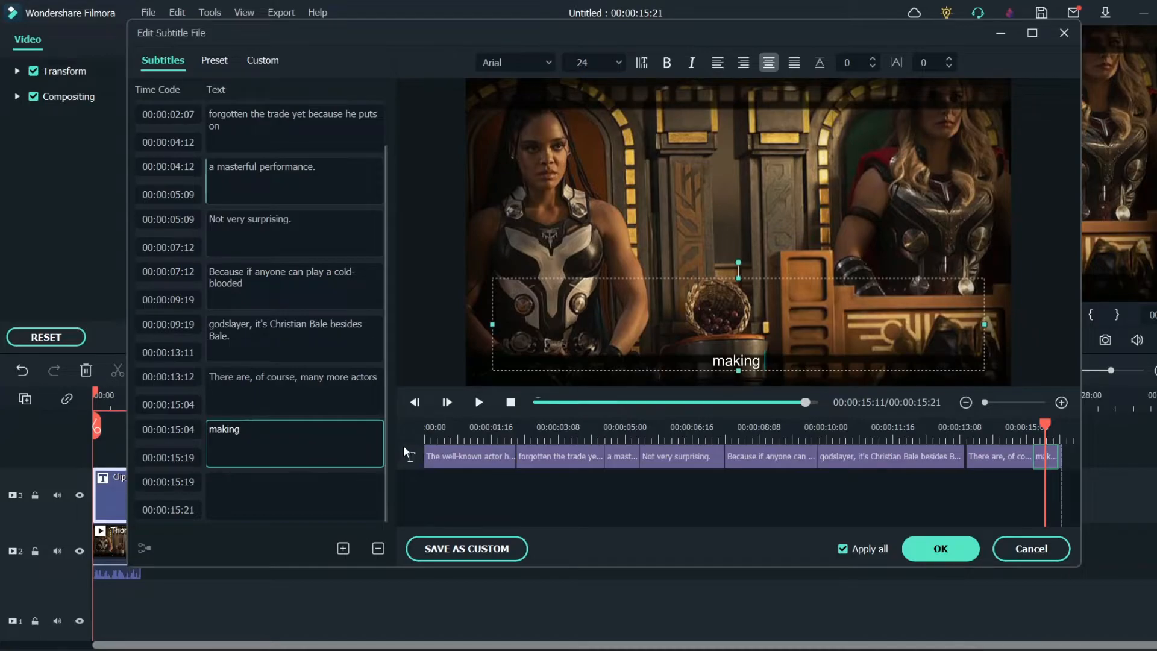
{"action": "mouse_move", "coordinate": [618, 546]}
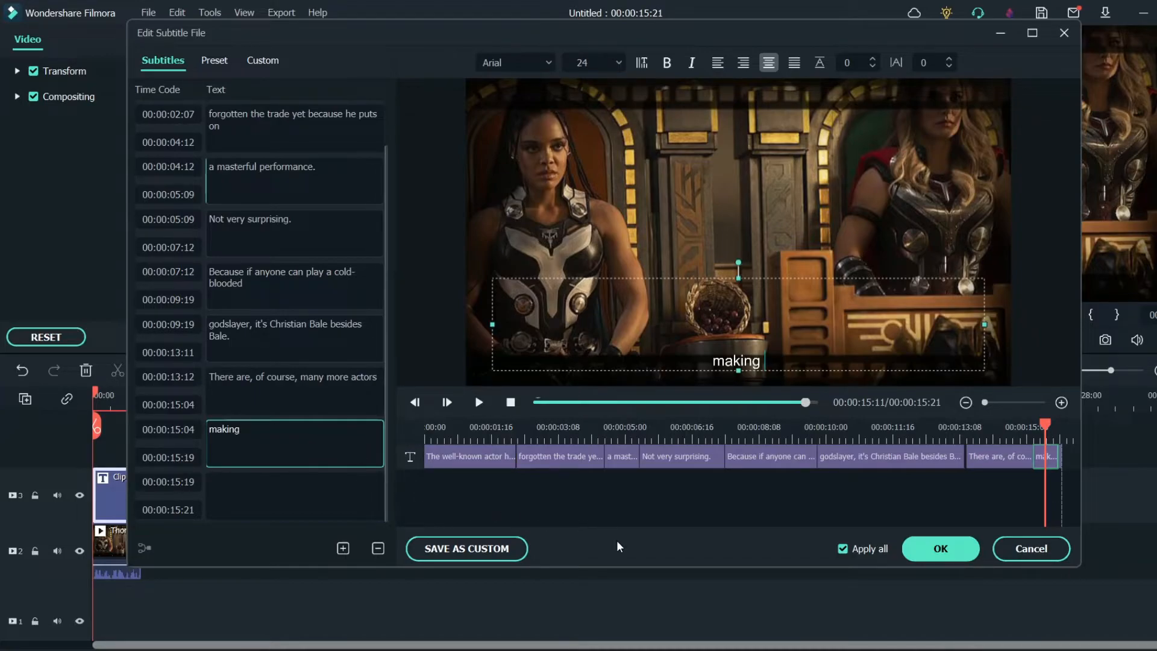
{"action": "left_click", "coordinate": [940, 548]}
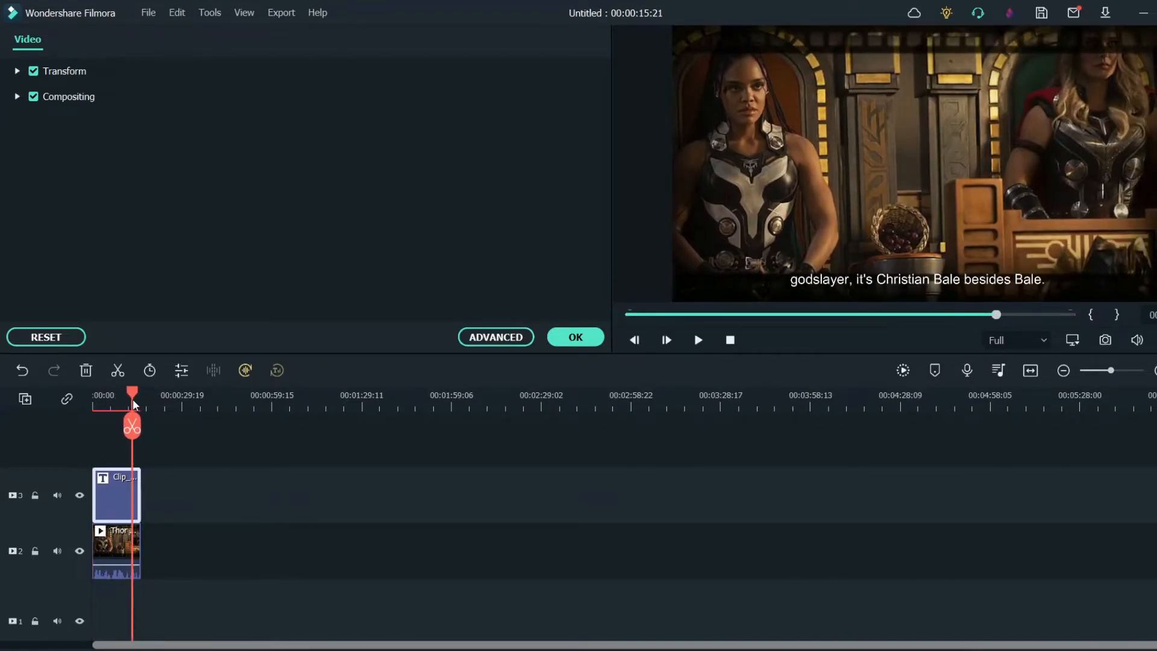
{"action": "left_click", "coordinate": [698, 340]}
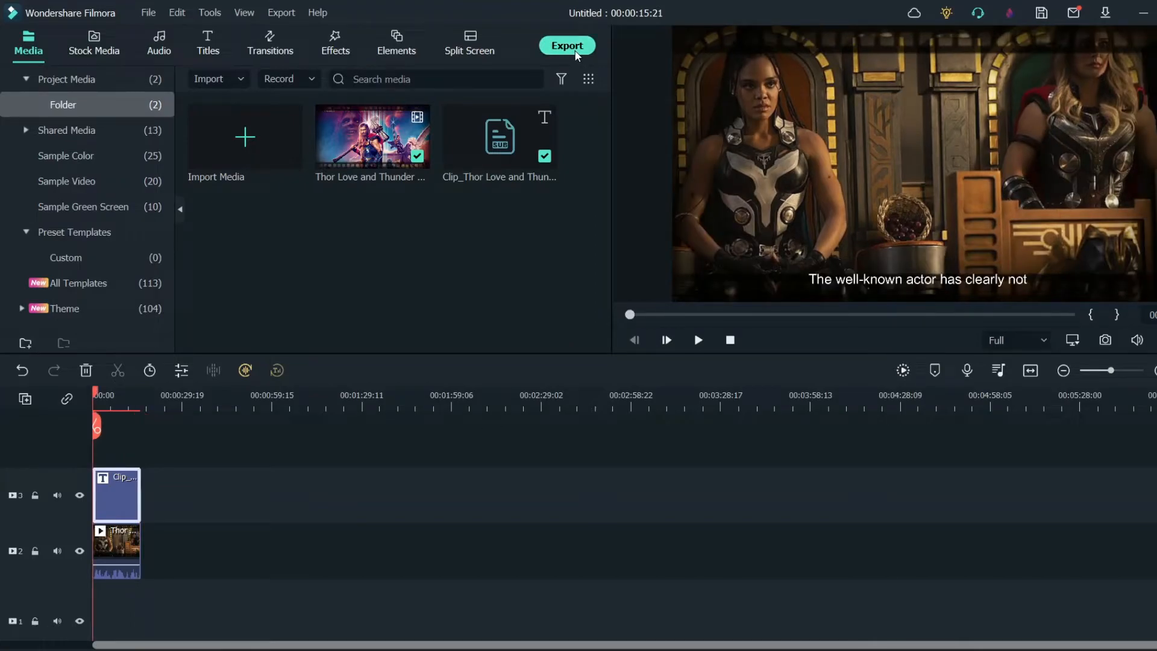
Step: In Export settings keep 1920x1080 resolution and set the frame rate to 30 fps
{"action": "left_click", "coordinate": [567, 45]}
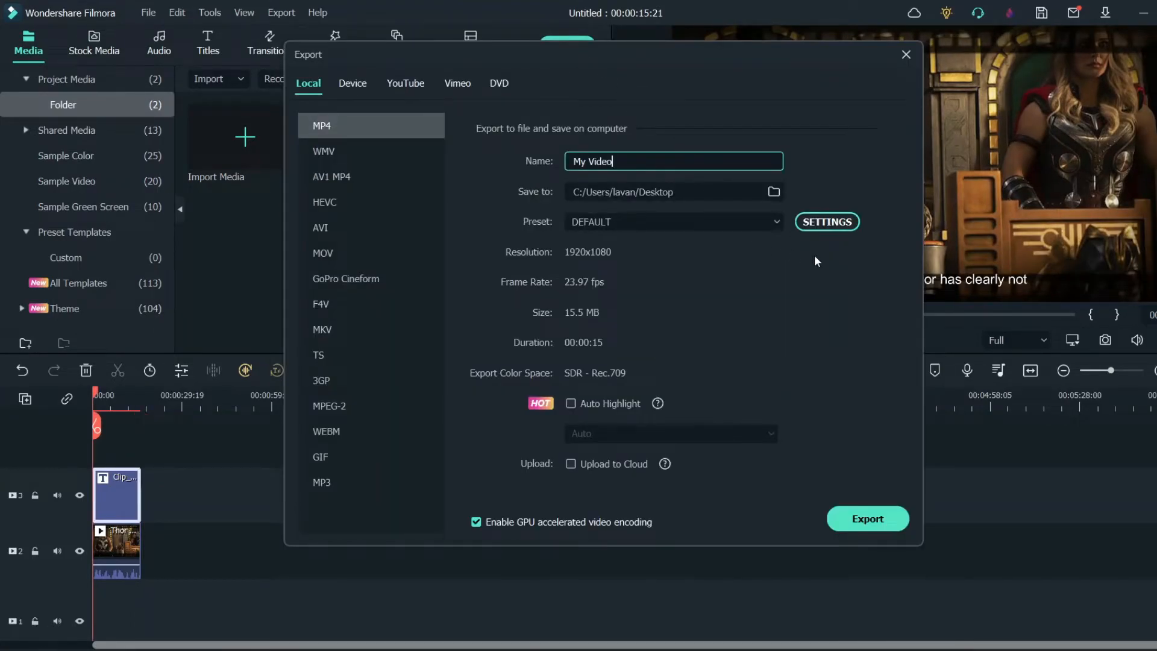
{"action": "left_click", "coordinate": [827, 222]}
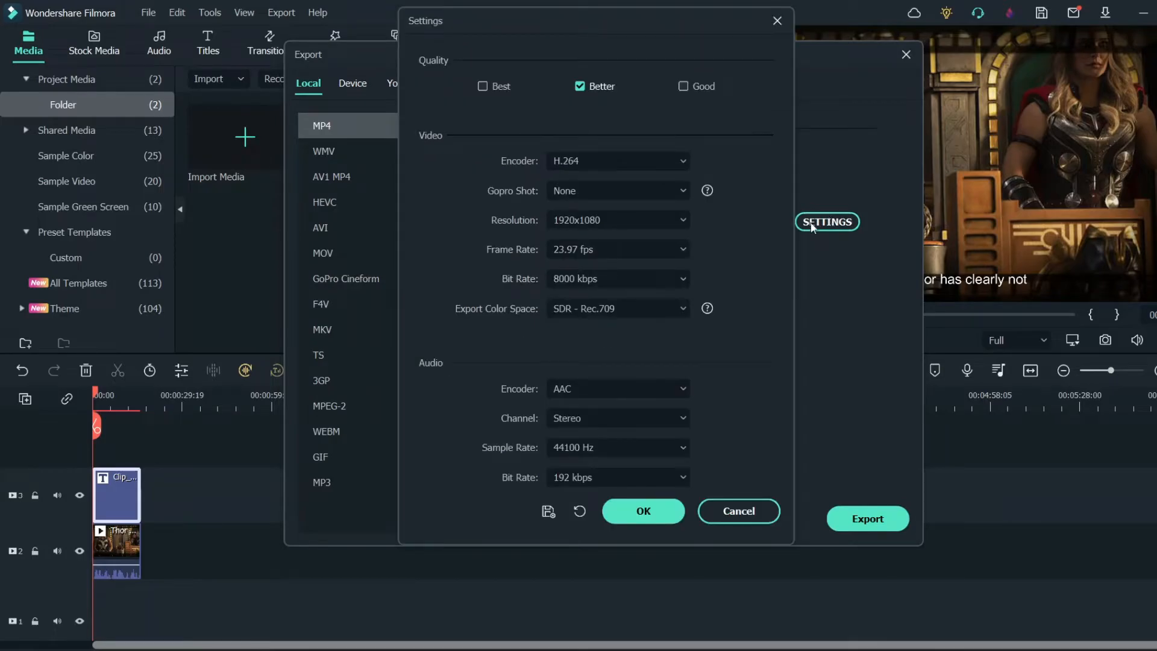
{"action": "left_click", "coordinate": [617, 219]}
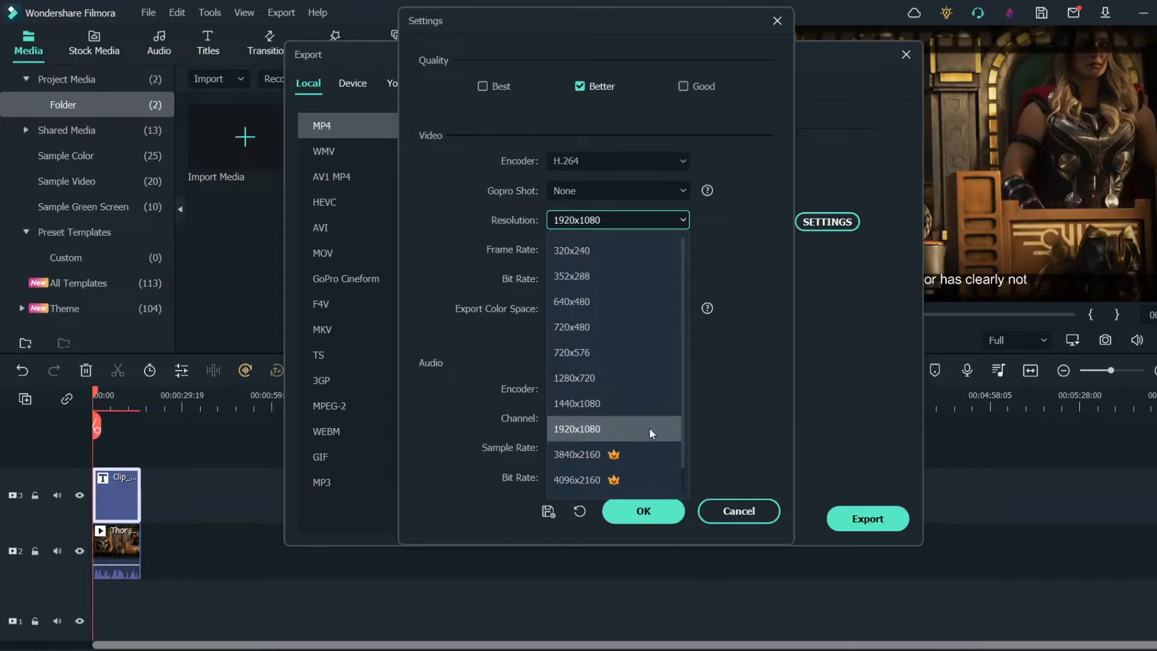
{"action": "left_click", "coordinate": [578, 429]}
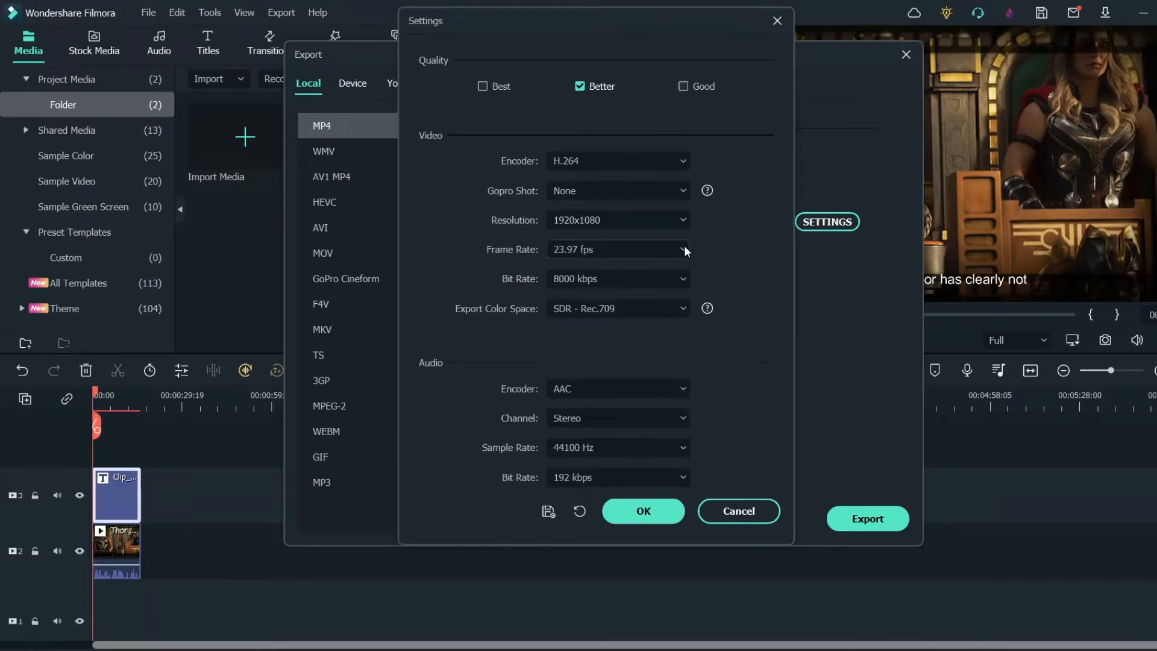
{"action": "left_click", "coordinate": [680, 249]}
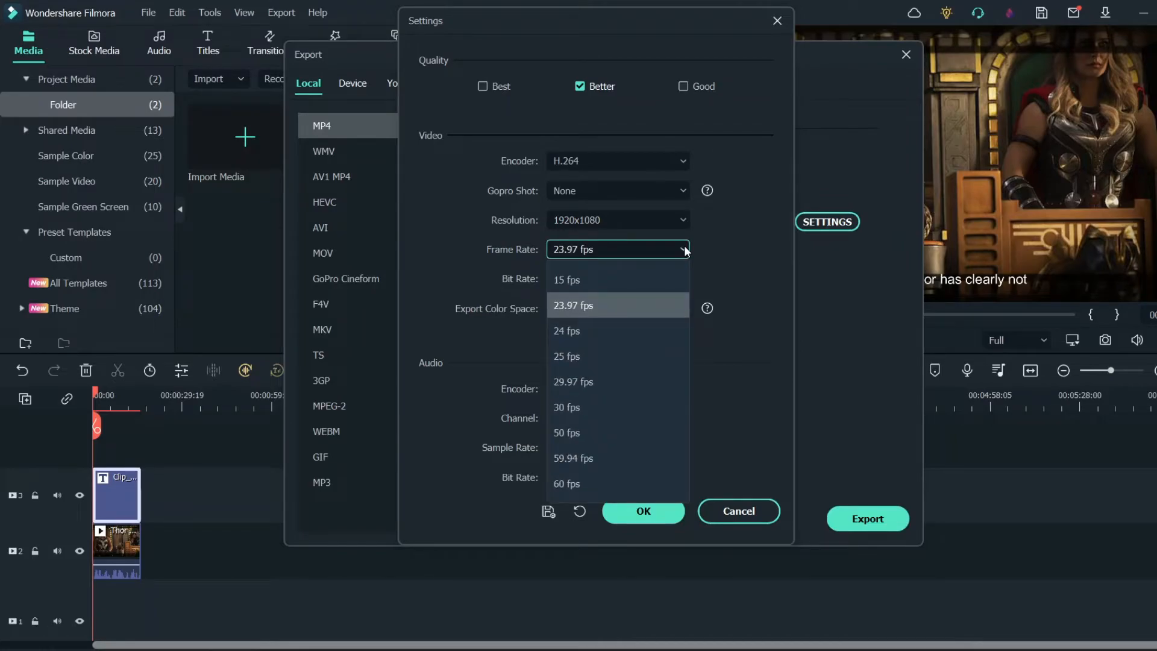
{"action": "mouse_move", "coordinate": [625, 317]}
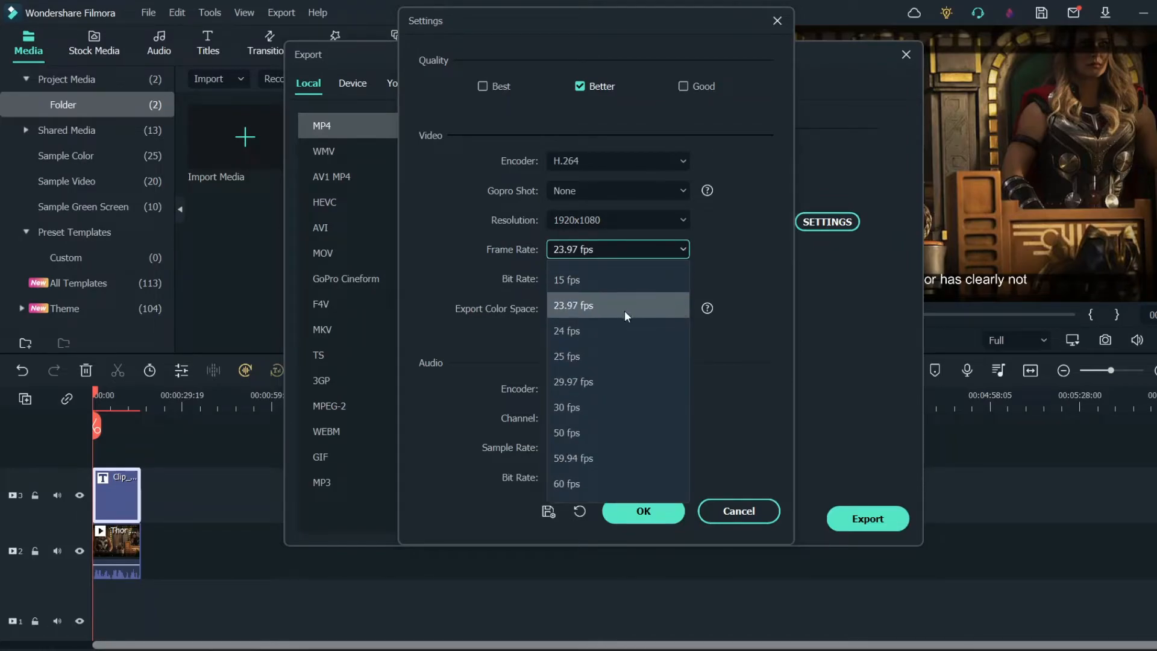
{"action": "mouse_move", "coordinate": [613, 390]}
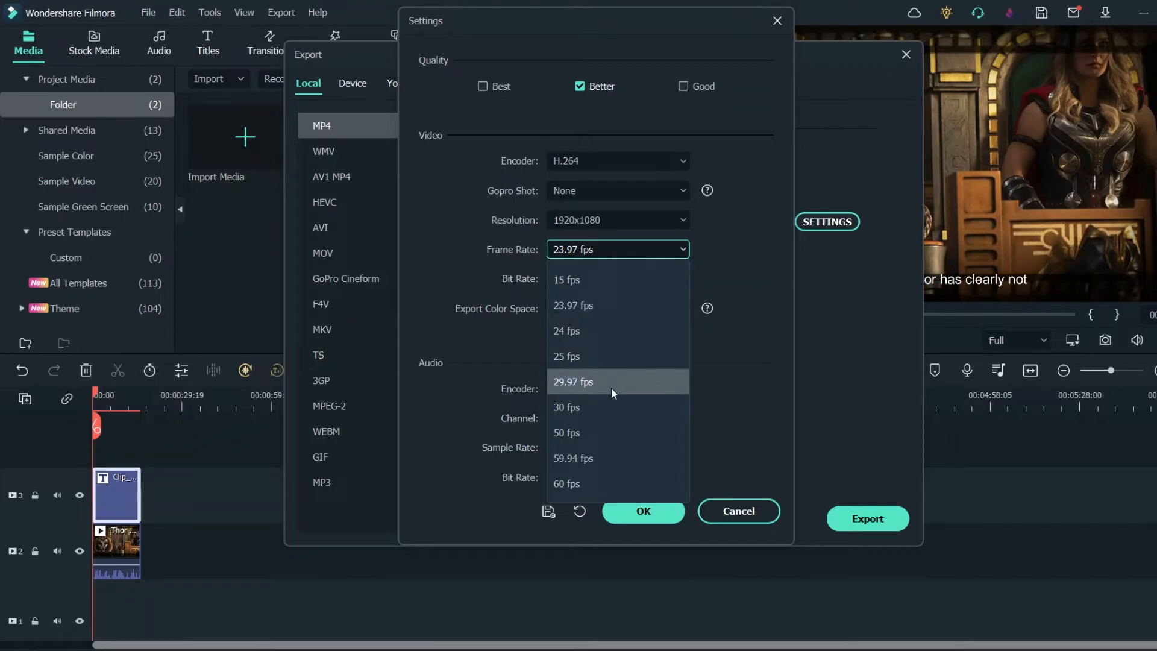
{"action": "left_click", "coordinate": [566, 406]}
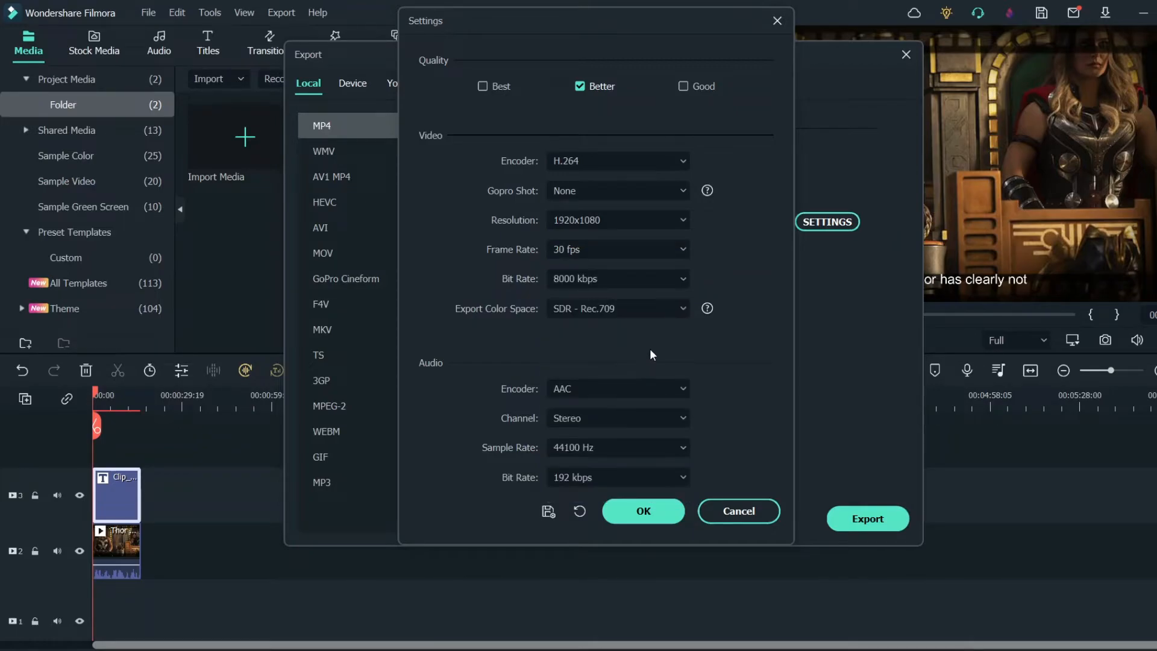
Step: Set audio bit rate to 320 kbps, confirm, and export My Video.mp4 to the desktop
{"action": "left_click", "coordinate": [615, 477]}
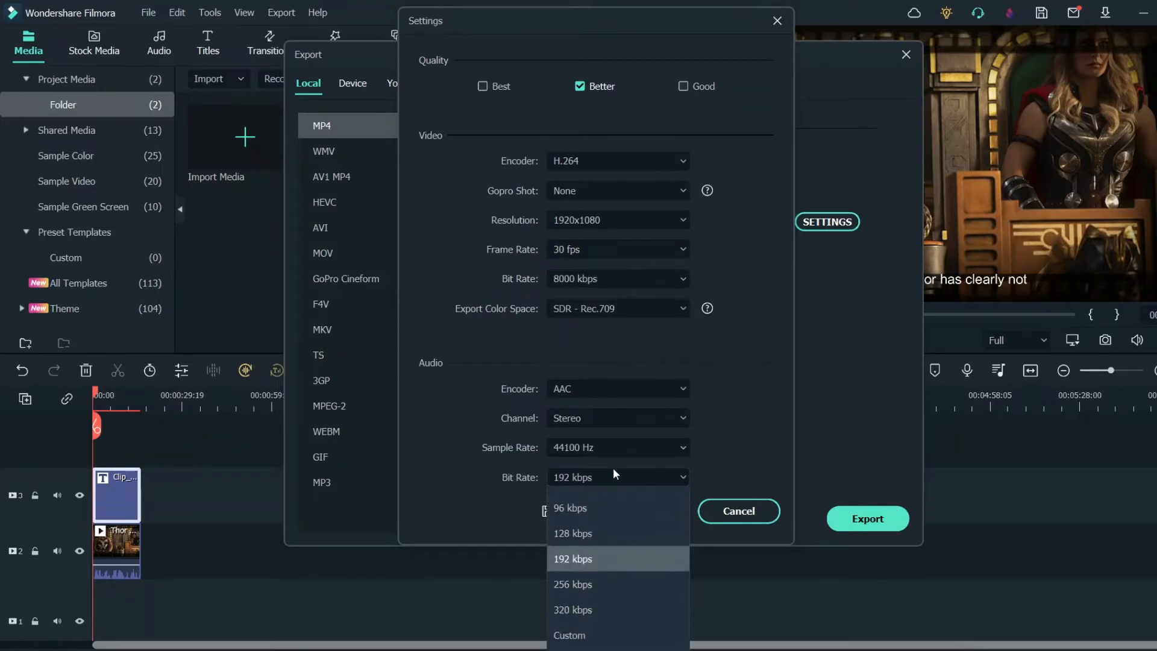
{"action": "left_click", "coordinate": [573, 610]}
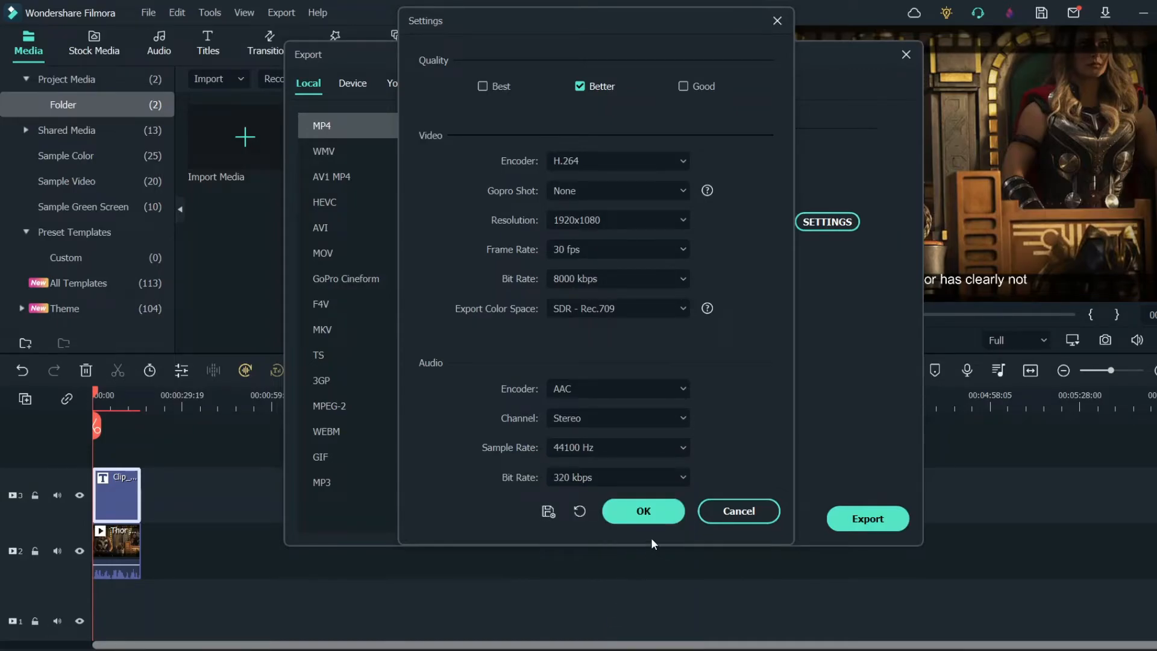
{"action": "left_click", "coordinate": [642, 511]}
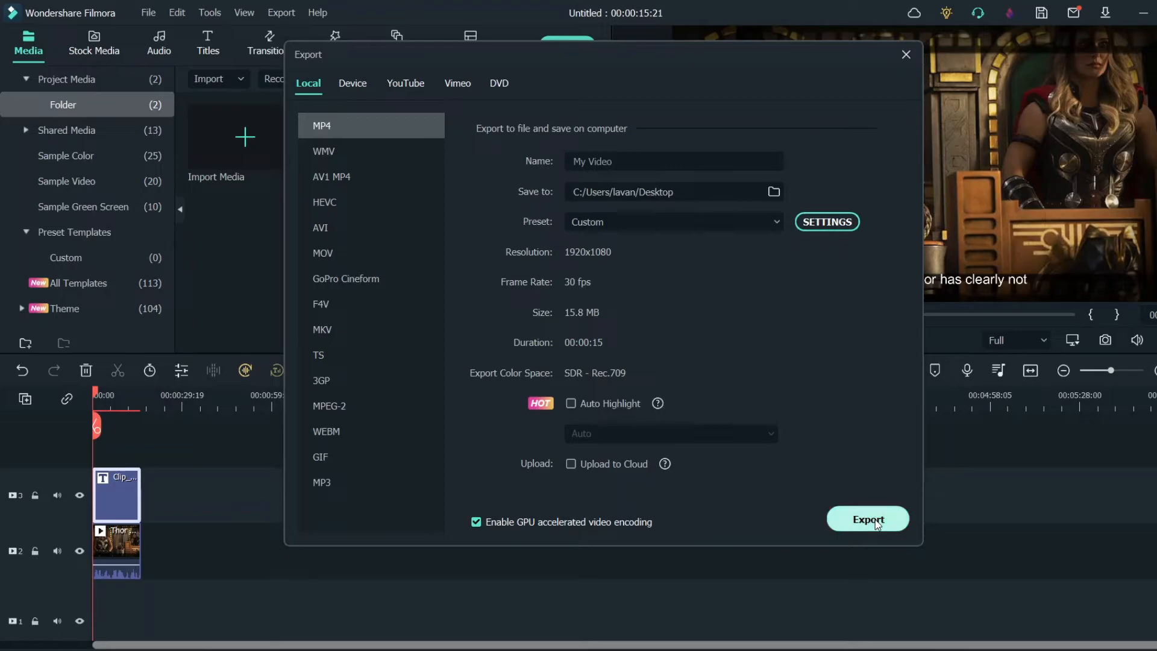
{"action": "left_click", "coordinate": [867, 519]}
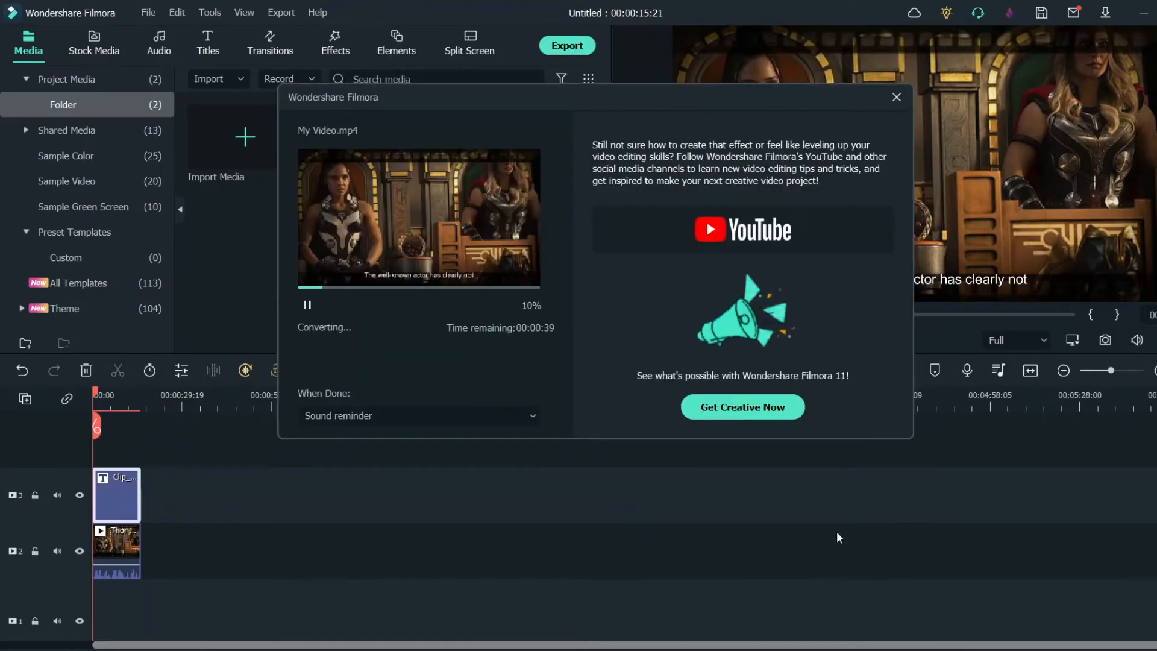